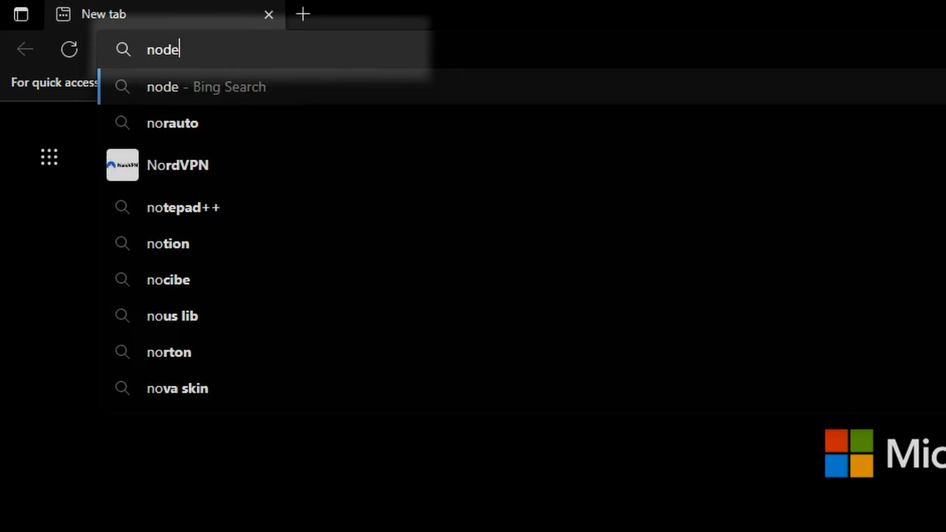
Step: Go to nodejs.org, download the 16.17.0 LTS .msi and run the installer
text(nodejs.org/en/)
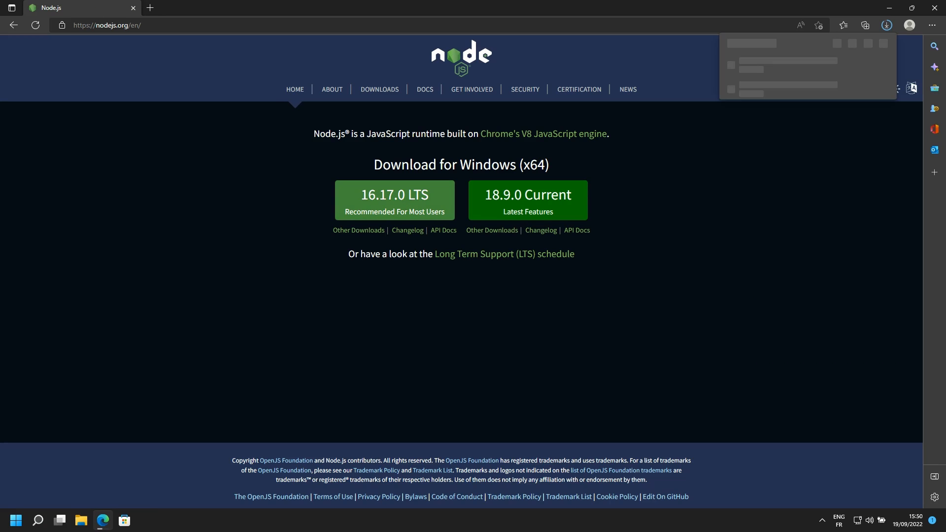
click(747, 69)
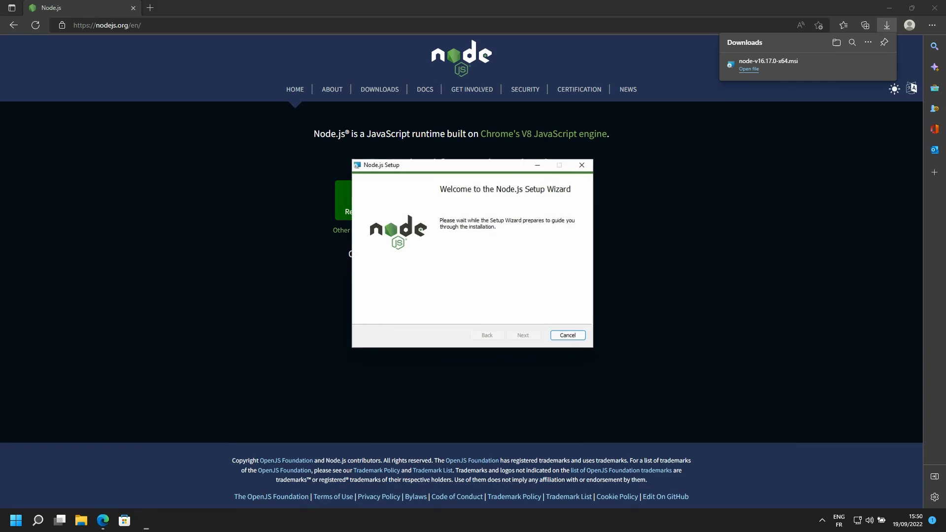
Step: Step through Node.js Setup with default features and finish the installation
click(521, 335)
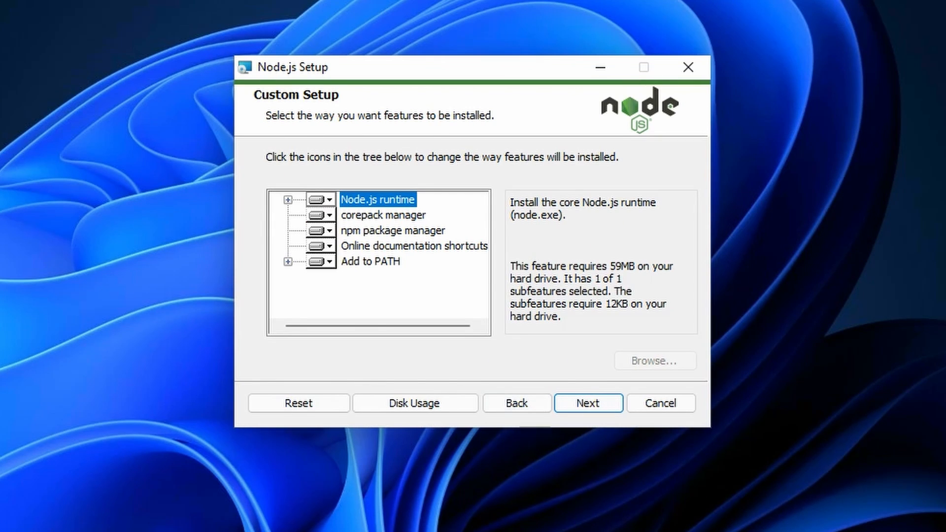
click(587, 403)
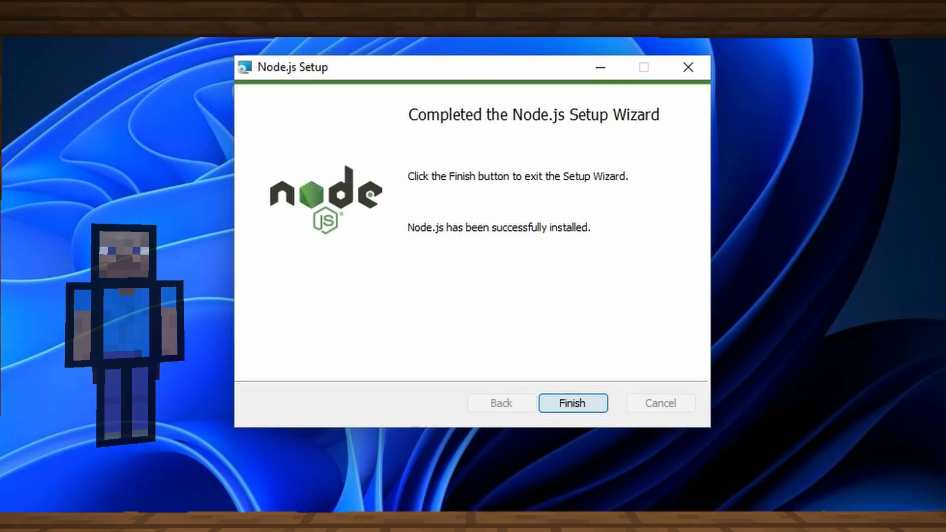
click(571, 403)
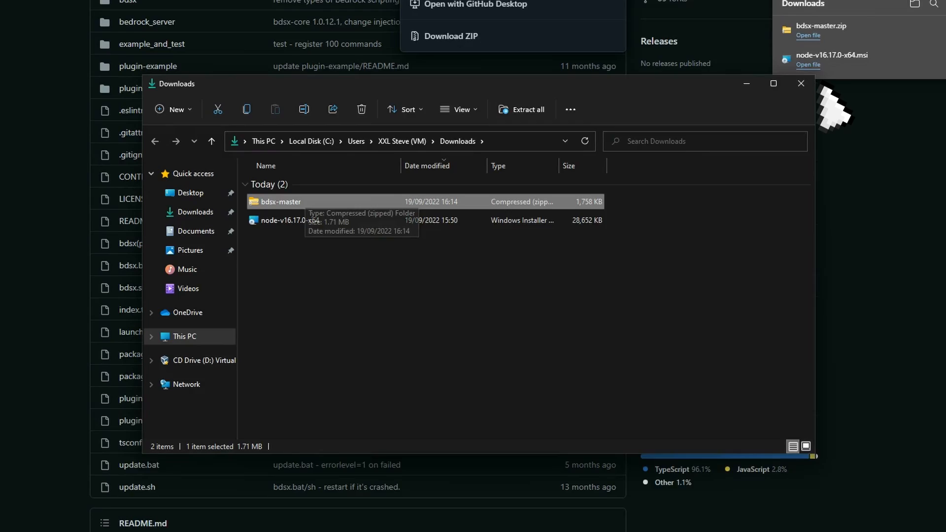
Step: Extract bdsx-master.zip and run bdsx.bat, choosing Run anyway in SmartScreen
click(522, 109)
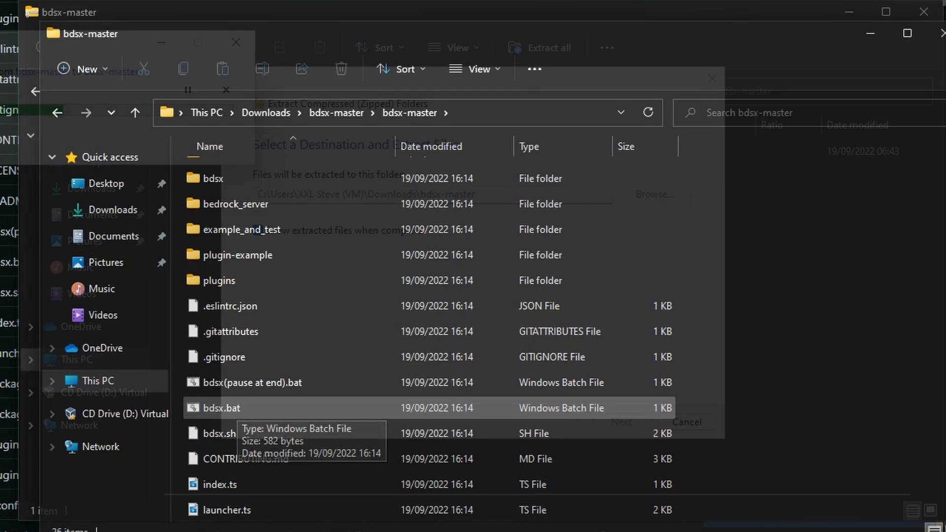
double_click(225, 408)
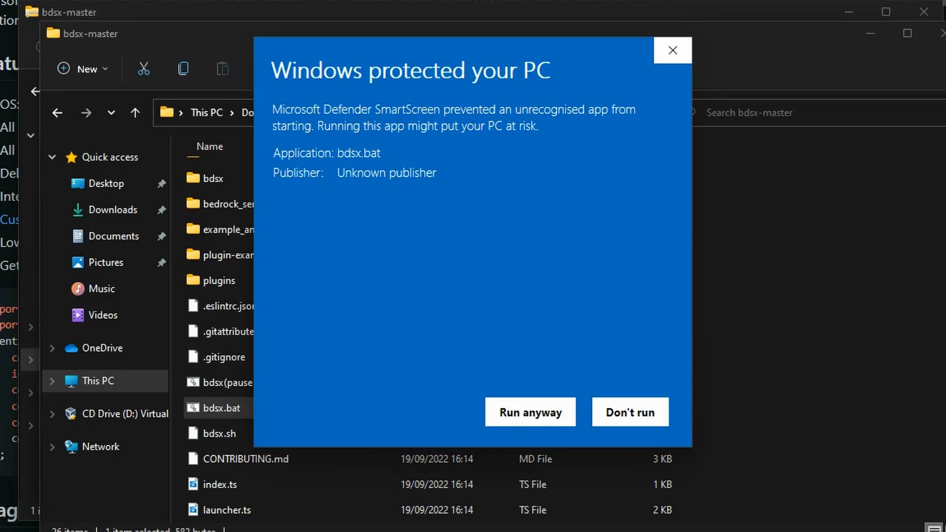
click(529, 412)
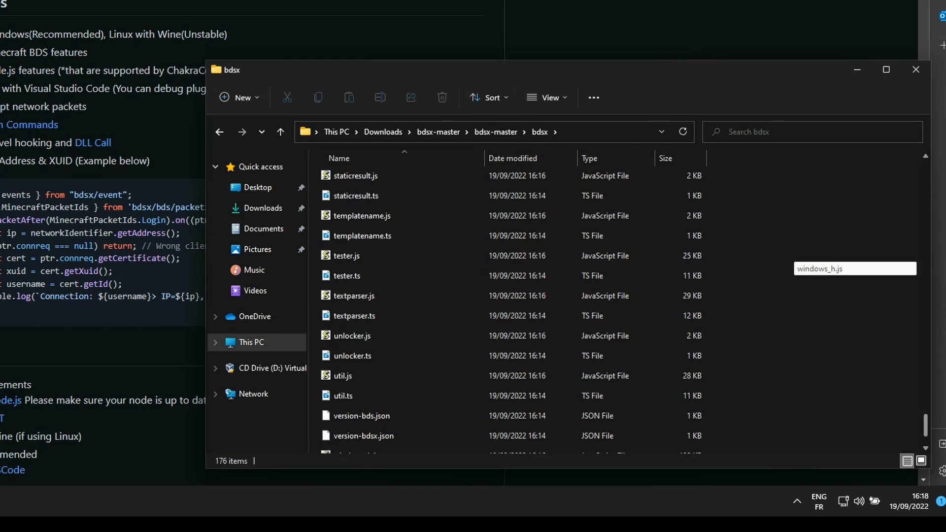
Step: View version-bds.json showing BDS 1.19.22.01, then browse to git-scm
double_click(362, 415)
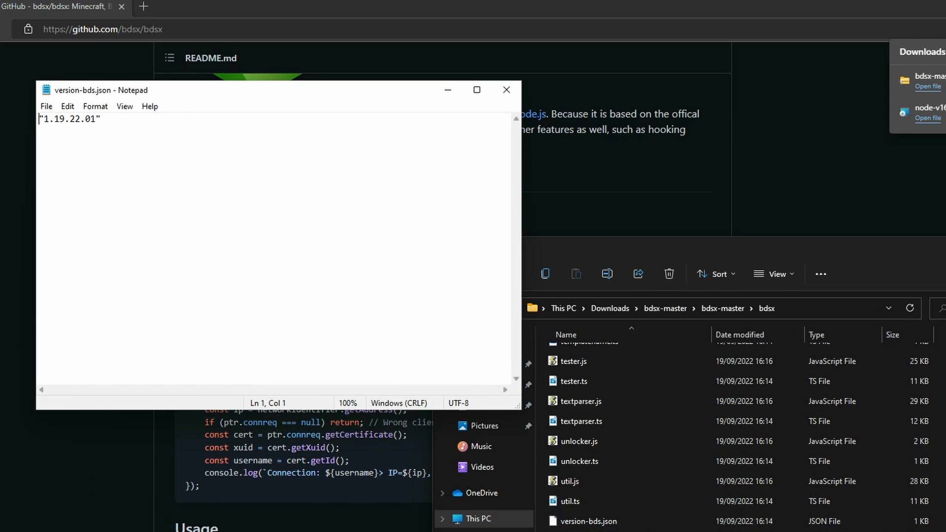
text(git-scm)
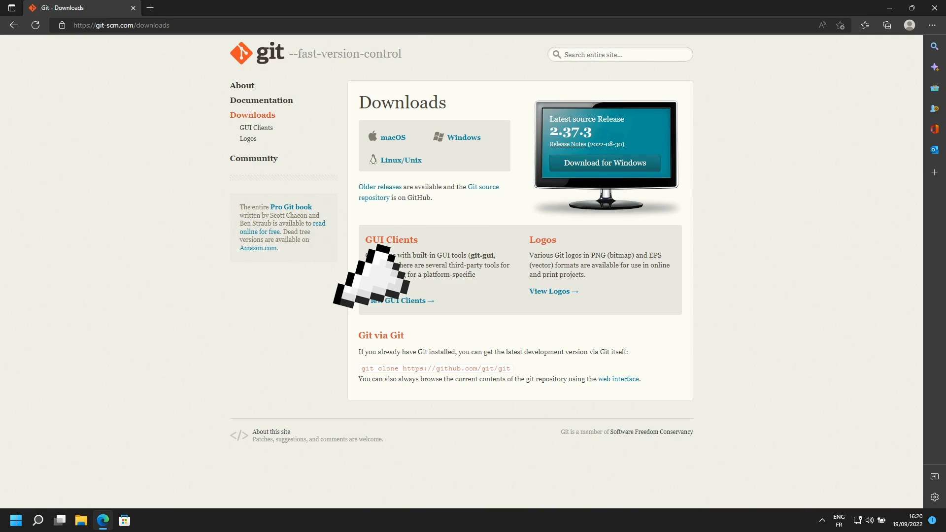
Step: Download Git 2.37.3 64-bit and accept the license, Vim editor, command-line PATH and MinTTY pages
click(604, 162)
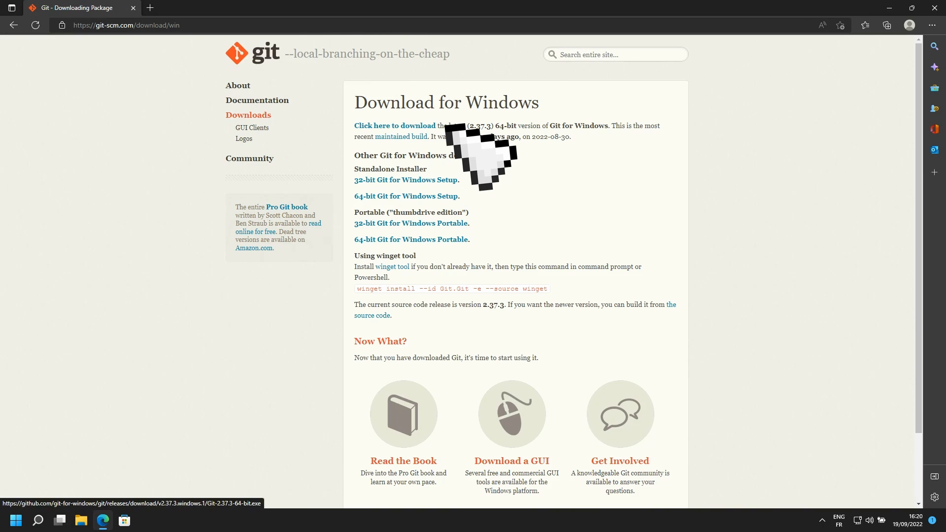
click(813, 22)
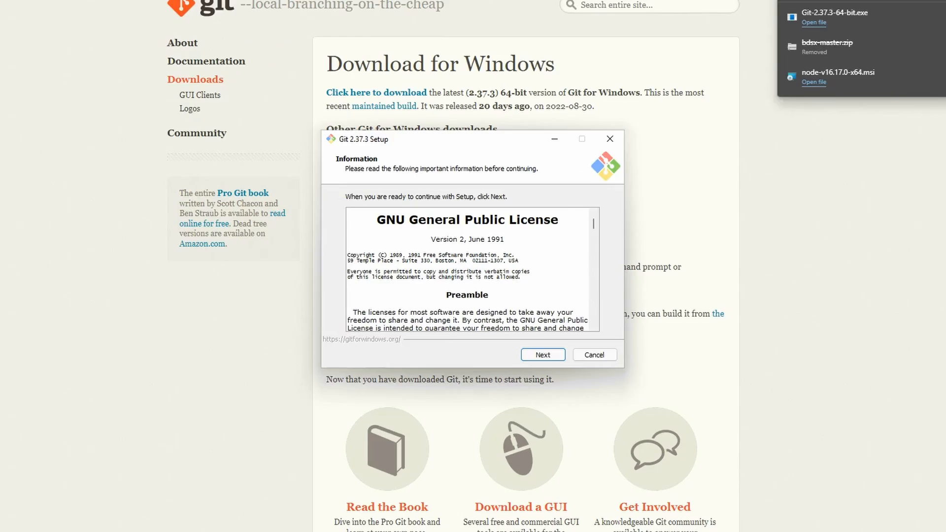
click(541, 354)
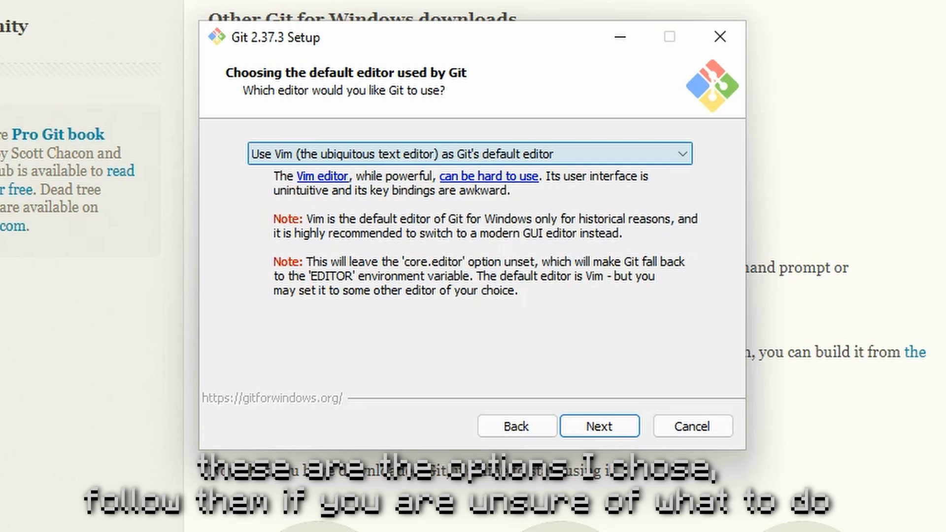
click(599, 425)
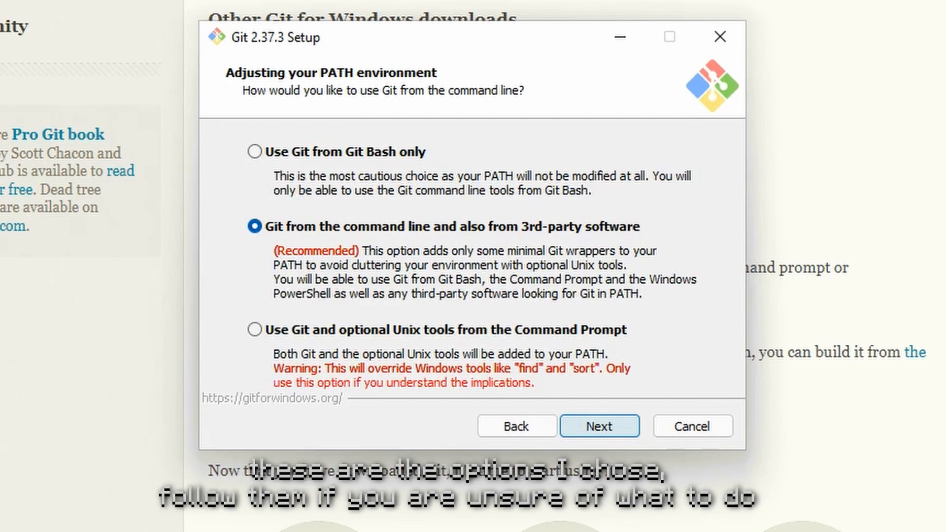
click(599, 425)
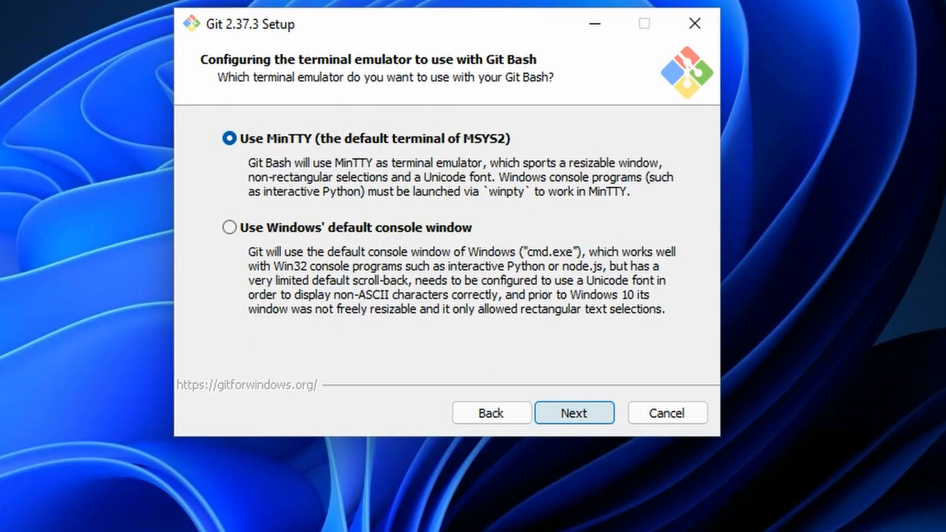
click(573, 412)
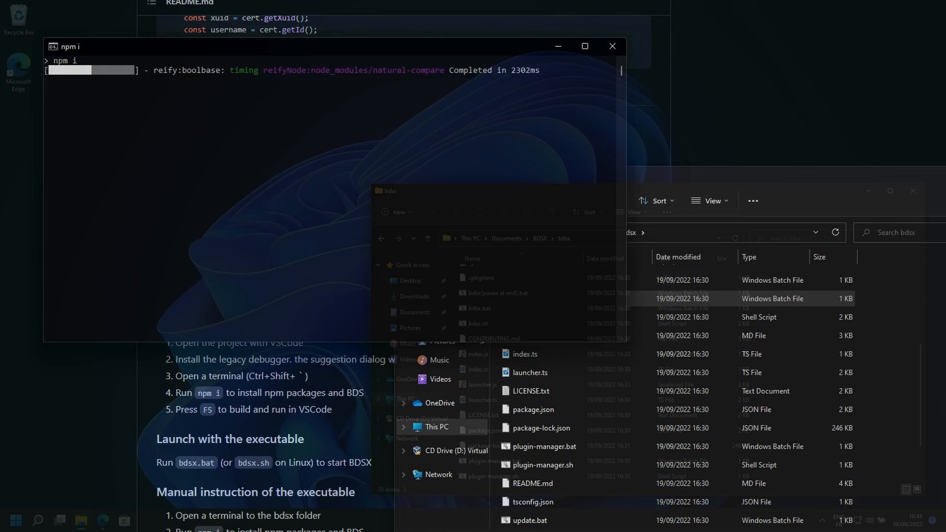
Step: Run git pull in the Documents\BDSX folder from Git CMD
click(15, 519)
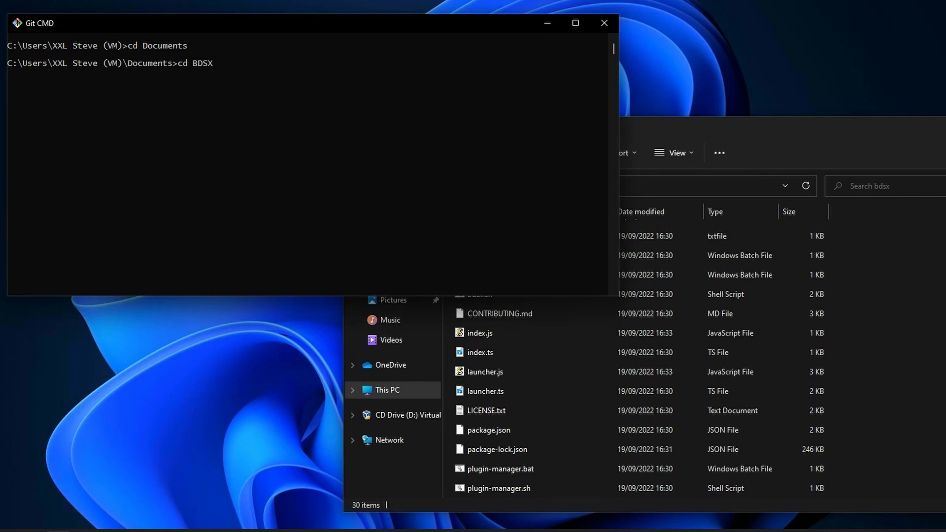
text(git pull)
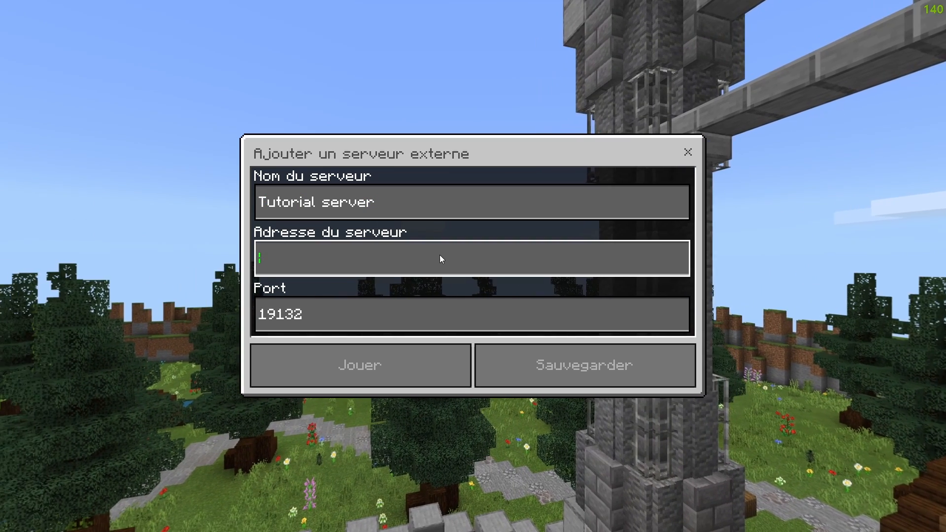
Step: Enter 127.0.0.1 as the Tutorial server address on port 19132 and join it
text(127.0.0.1)
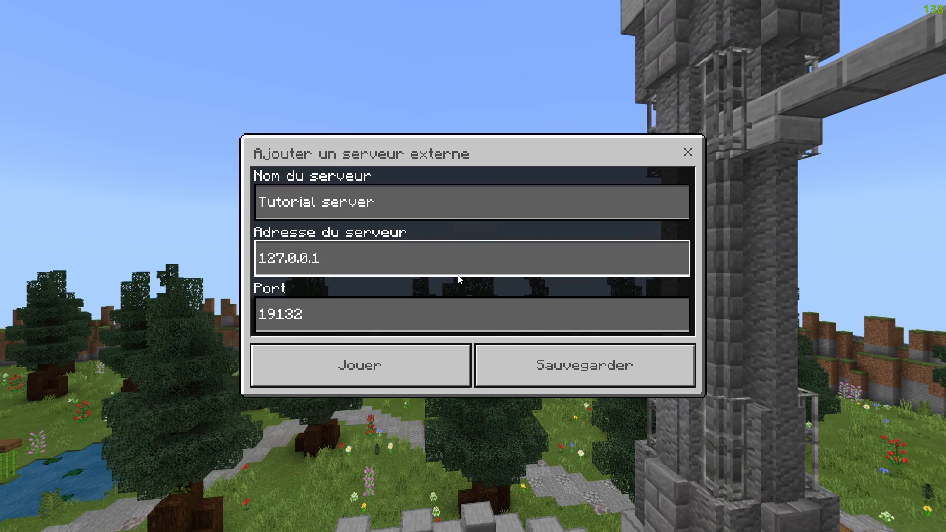
click(686, 151)
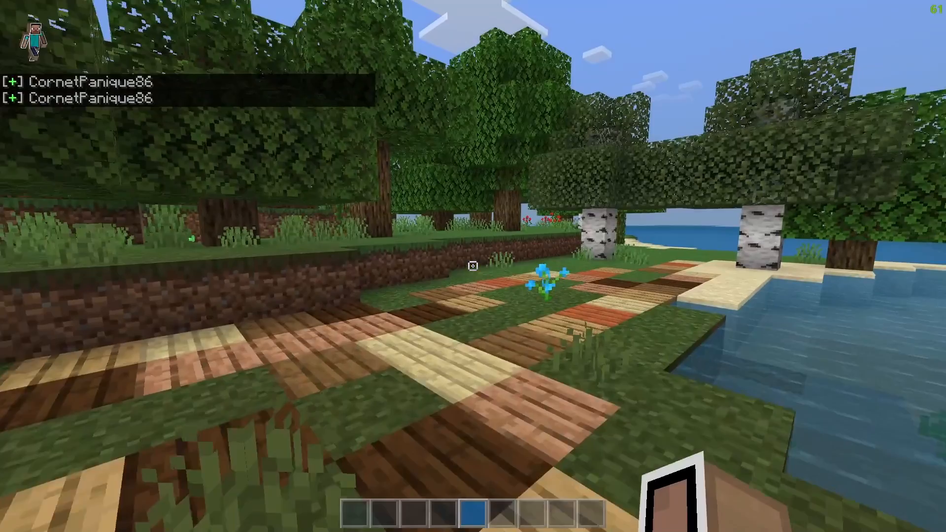
text(a)
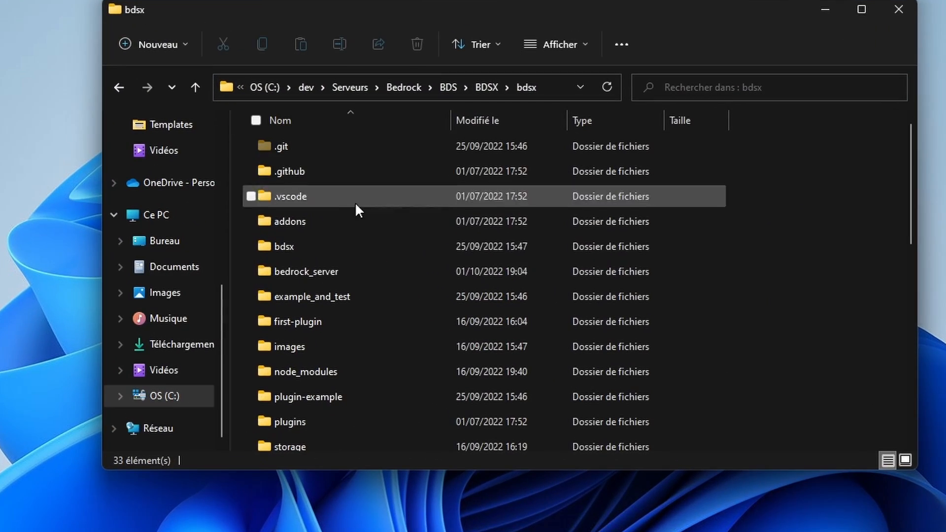
Step: Inside bedrock_server, locate bedrock_server_how_to.html and open it in the browser
double_click(306, 270)
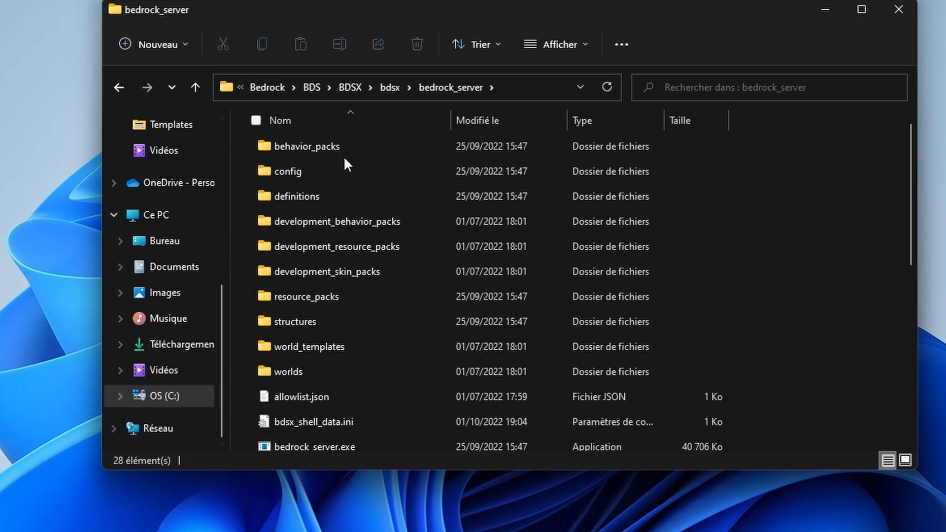
scroll(down, 3)
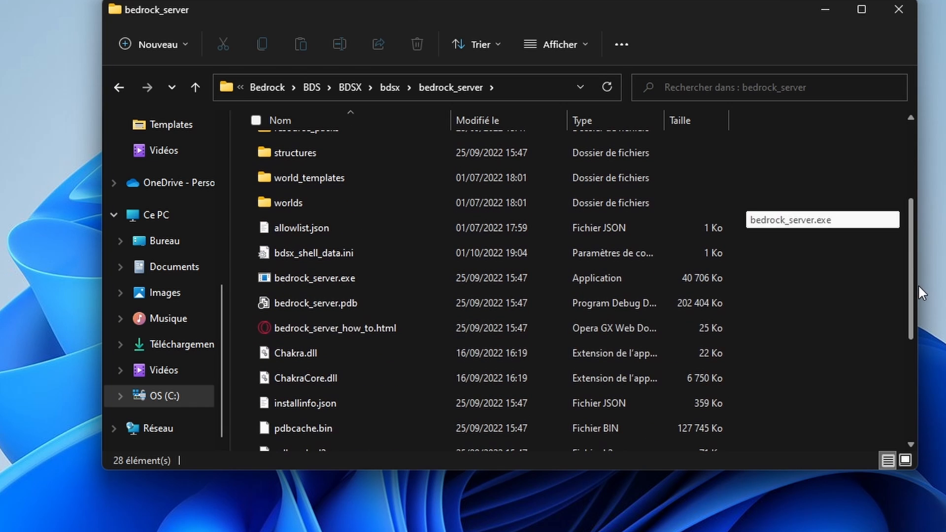
click(334, 327)
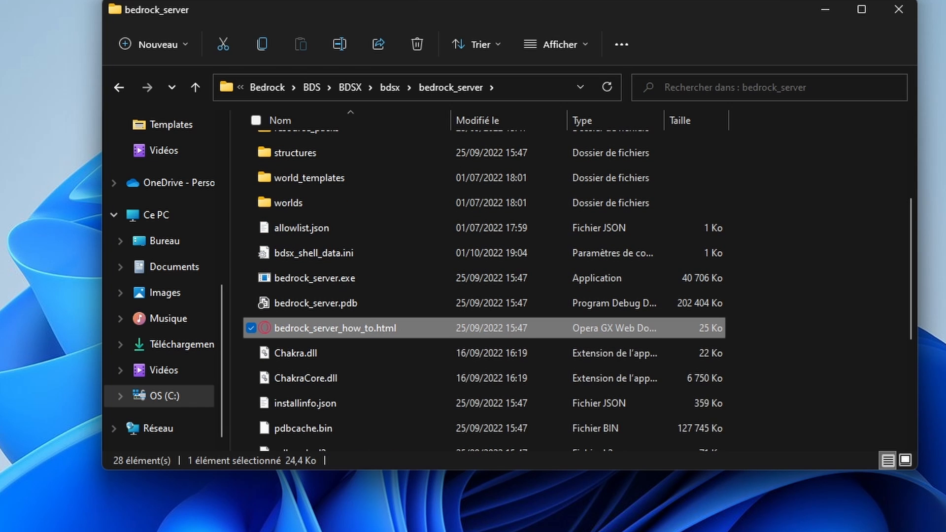
double_click(334, 328)
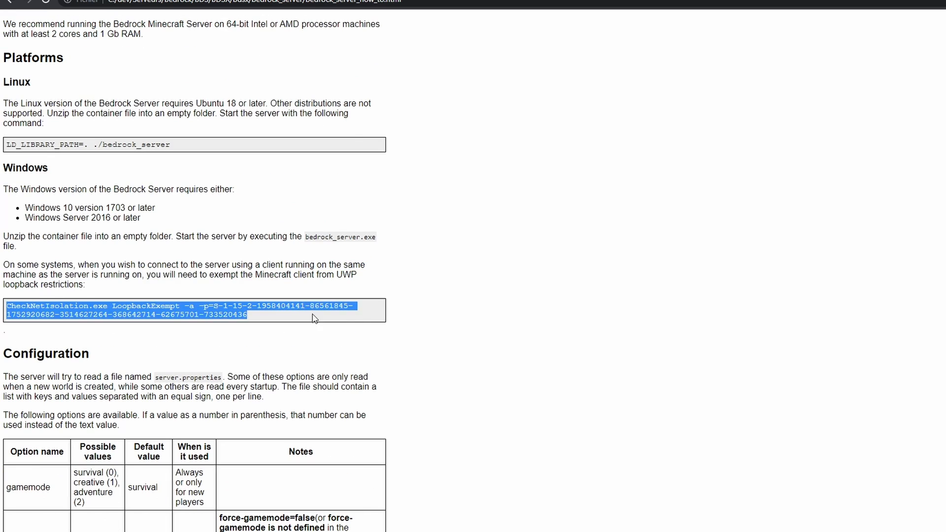
Step: Search cmd from Start and launch Command Prompt as administrator for the CheckNetIsolation command
text(cmd)
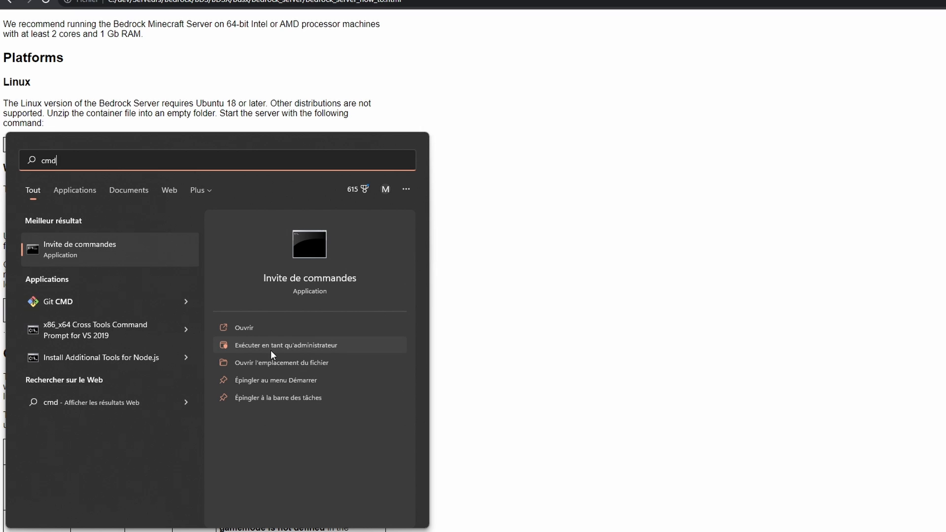
click(286, 344)
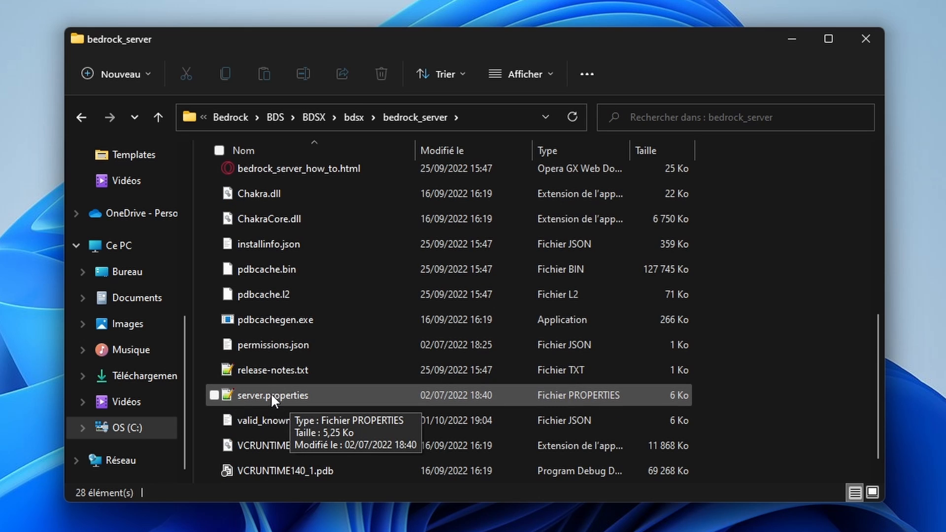
Step: Open server.properties from bedrock_server in Notepad
double_click(272, 395)
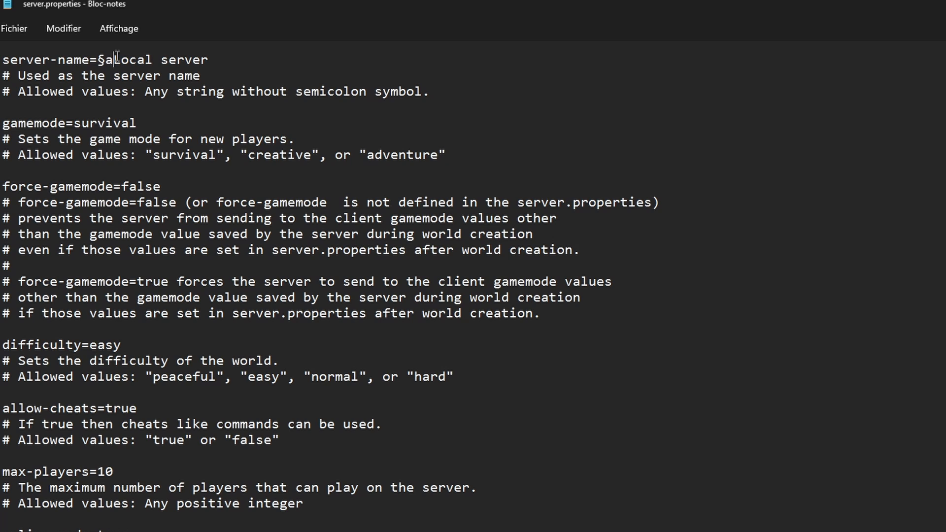
Step: Rename the server to '§aLocal server' in server.properties and select the allow-list value to edit it
double_click(104, 59)
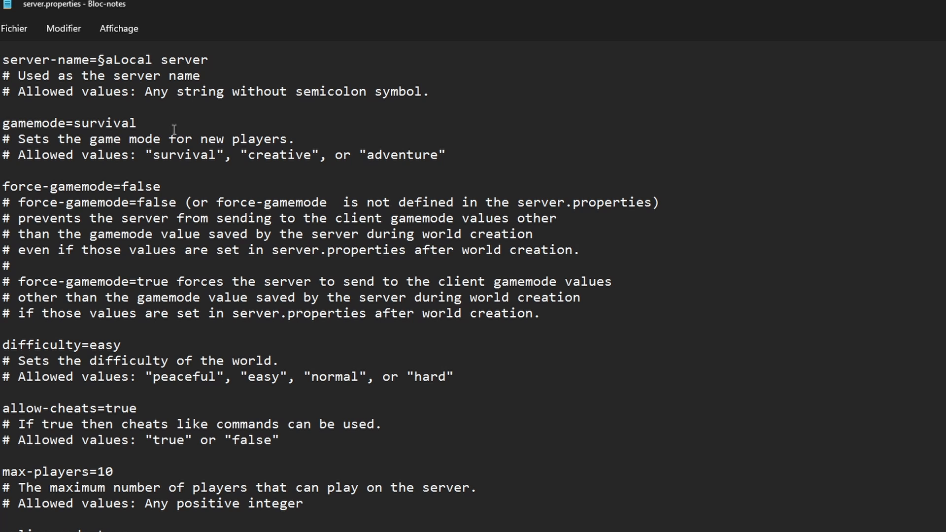
click(208, 59)
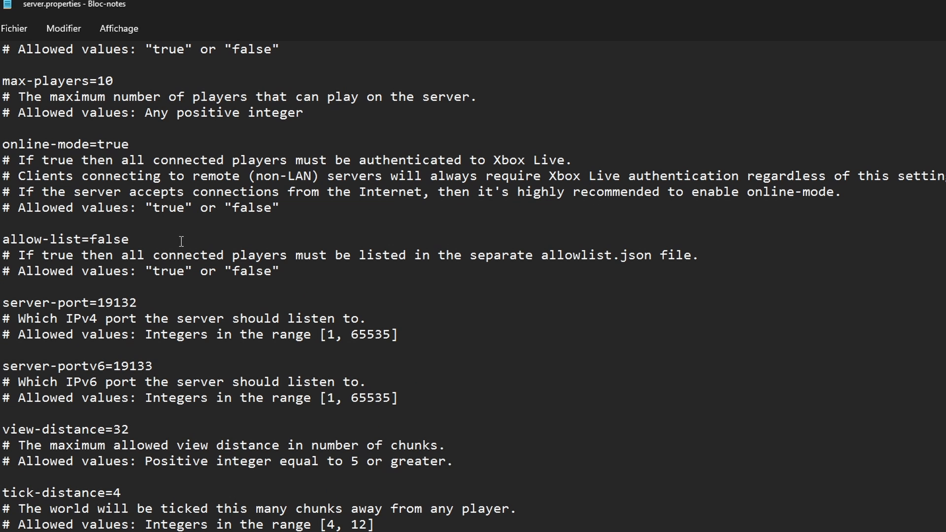
double_click(109, 239)
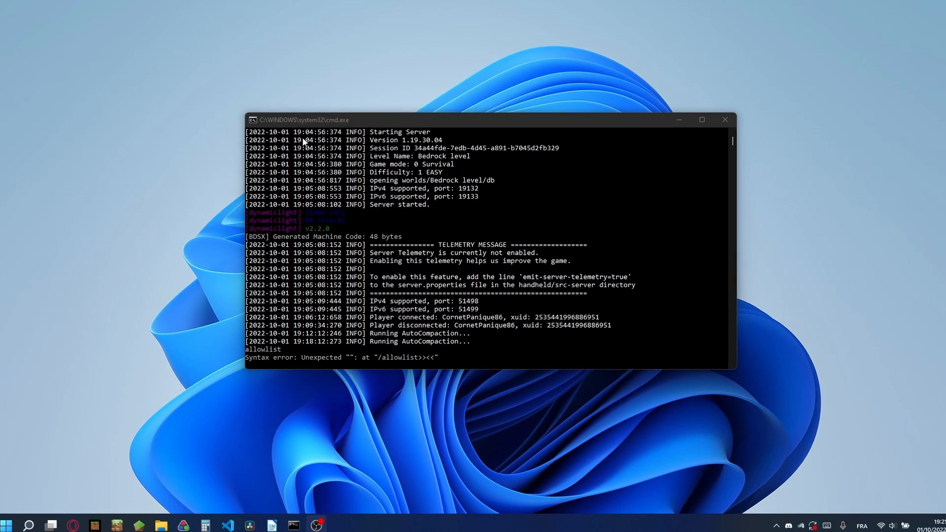
click(701, 119)
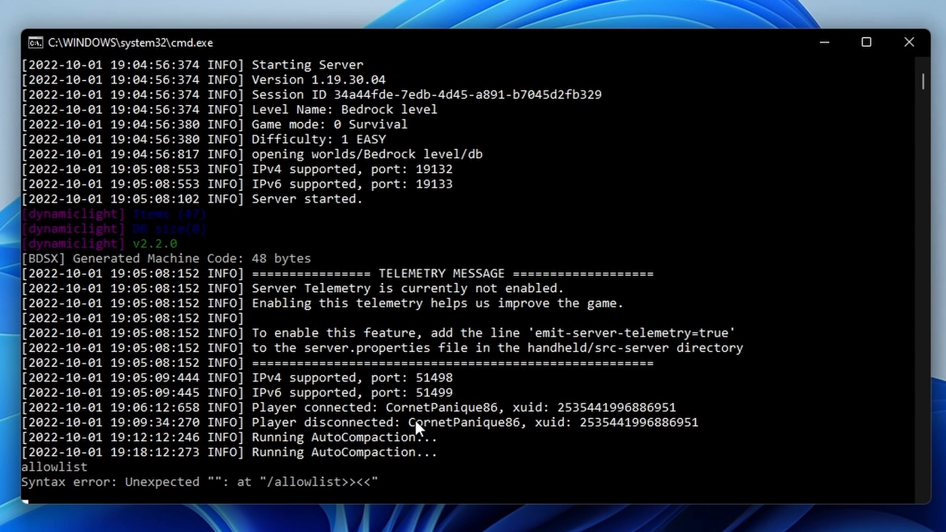
text(allowlist add Cornetp)
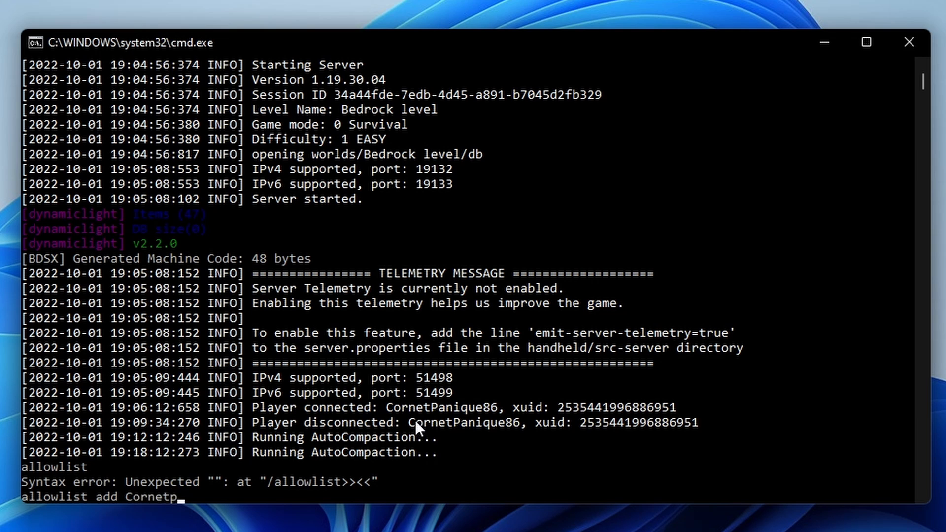
text(Panique86)
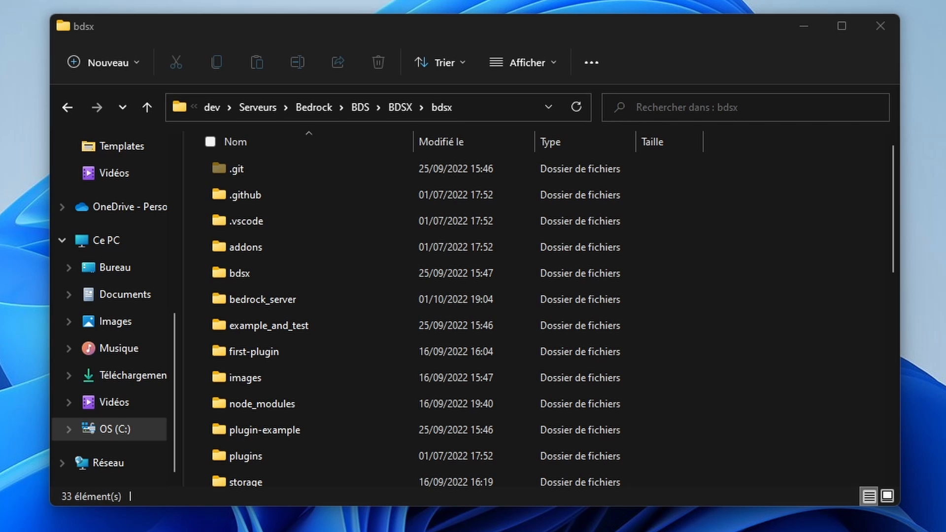
mouse_move(791, 253)
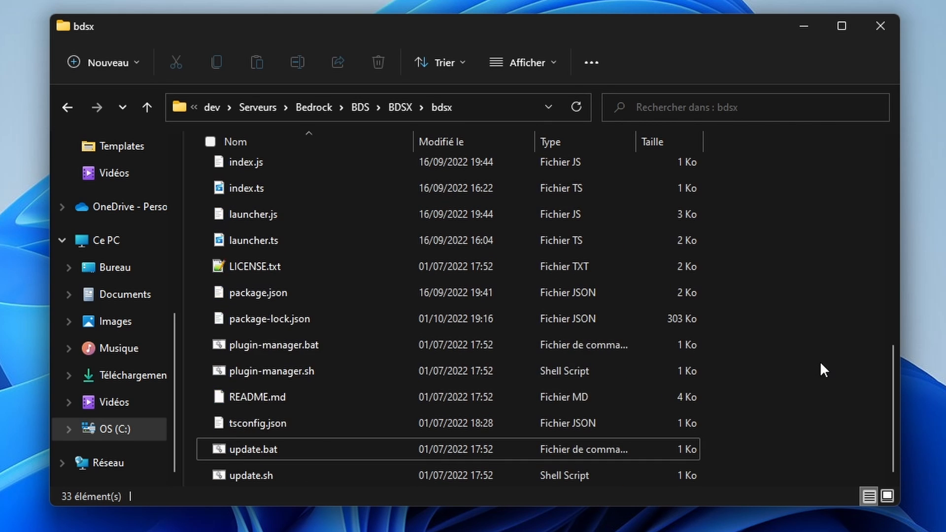
double_click(254, 448)
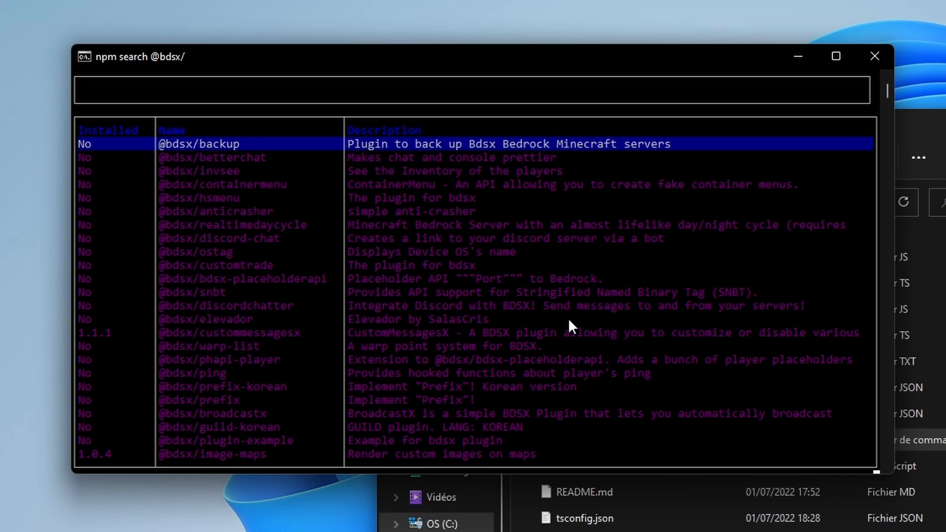
click(241, 278)
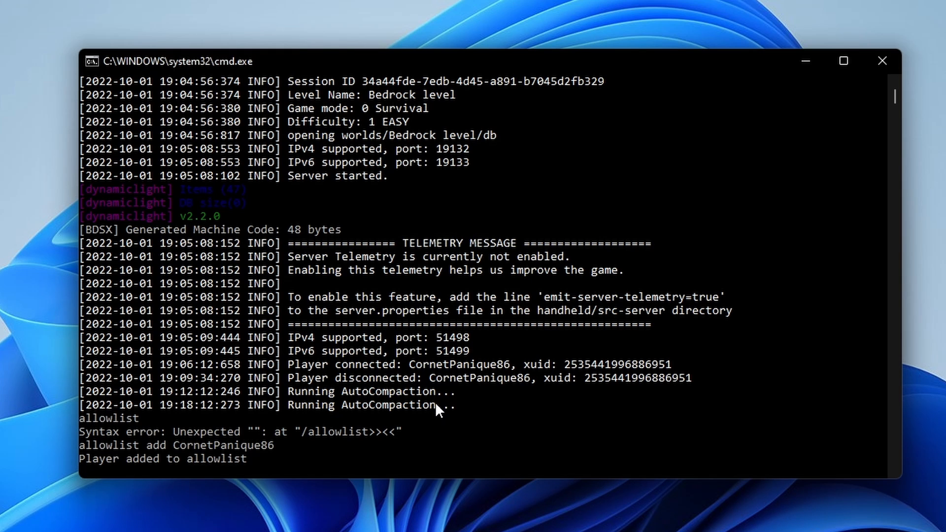
Step: Attempt to op the player in the console, then stop the server
text(op cornetpanique86)
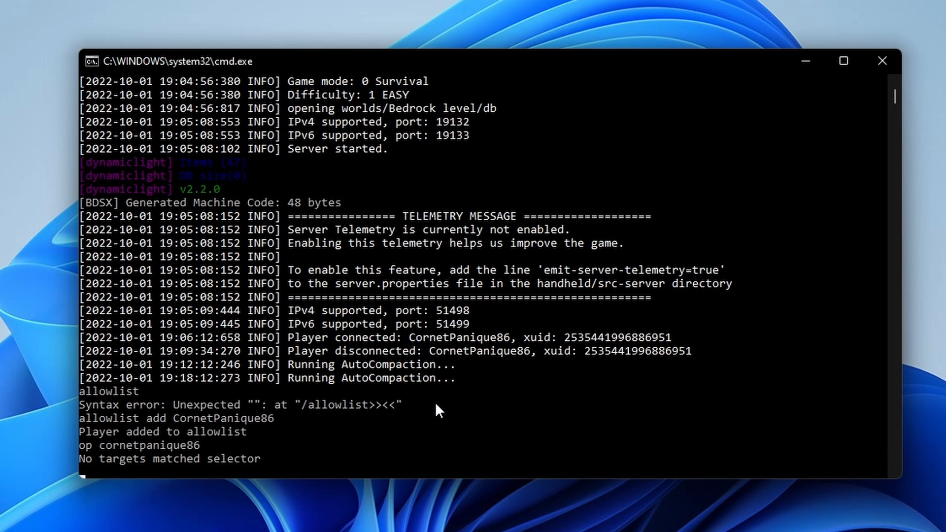
text(stop)
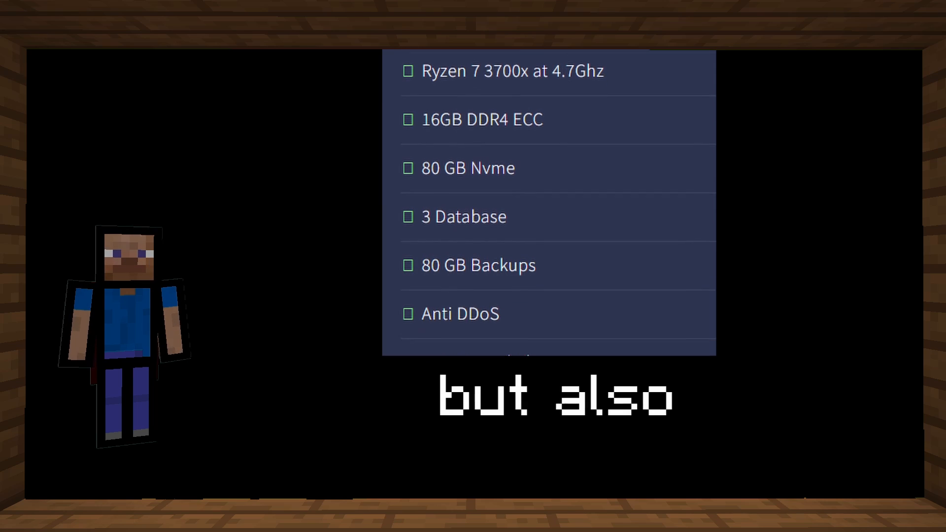
scroll(down, 3)
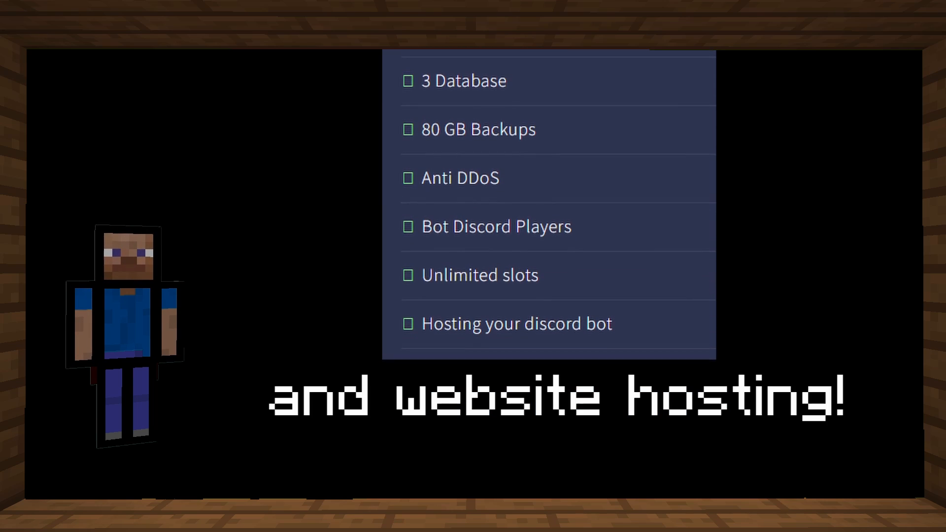